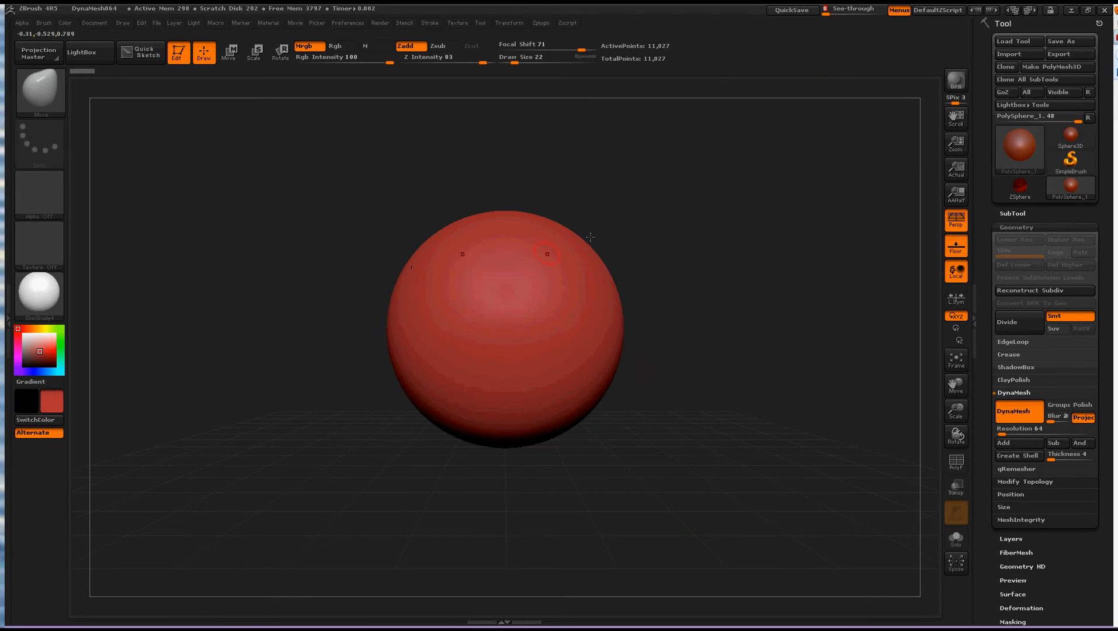
# Reload DynaMesh064.ZPR from LightBox projects, declining to save the earlier changes.
pyautogui.click(81, 52)
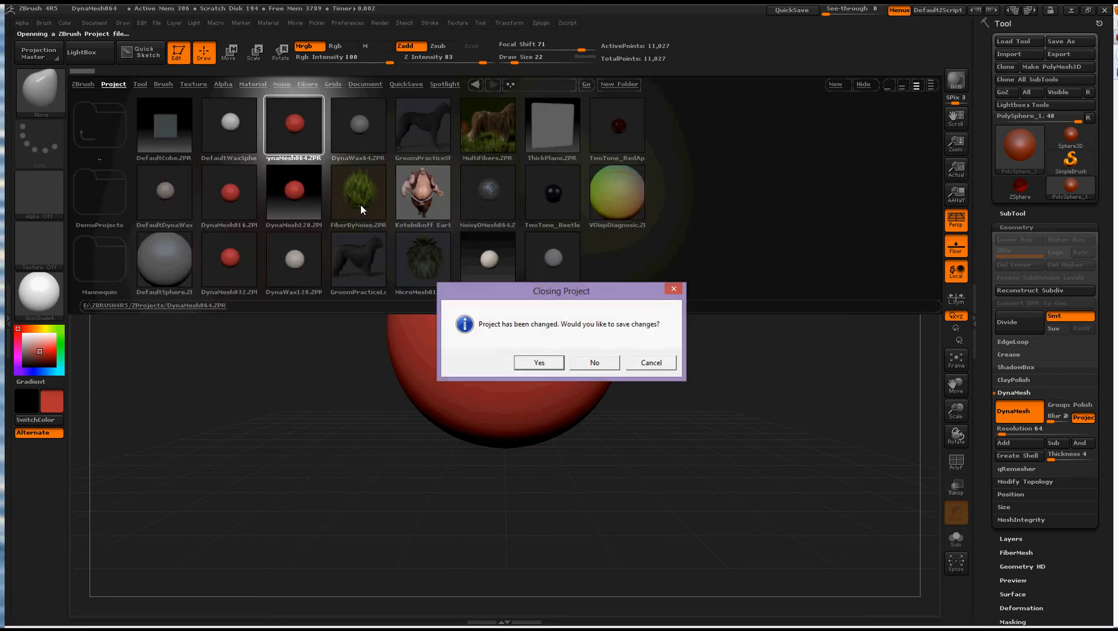
pyautogui.click(593, 363)
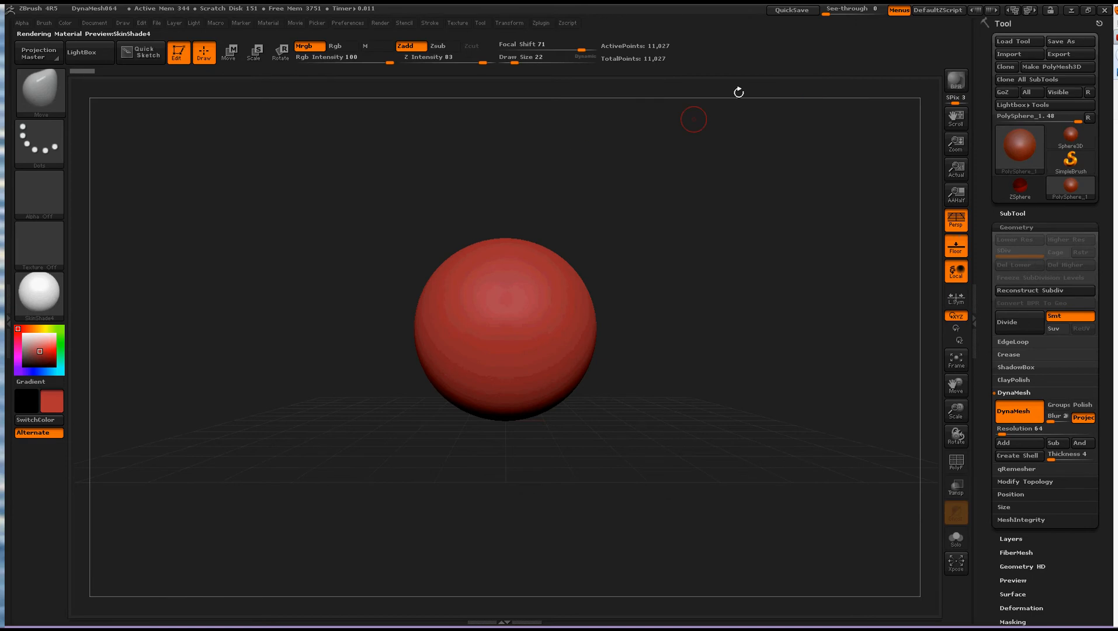
pyautogui.moveTo(852, 8)
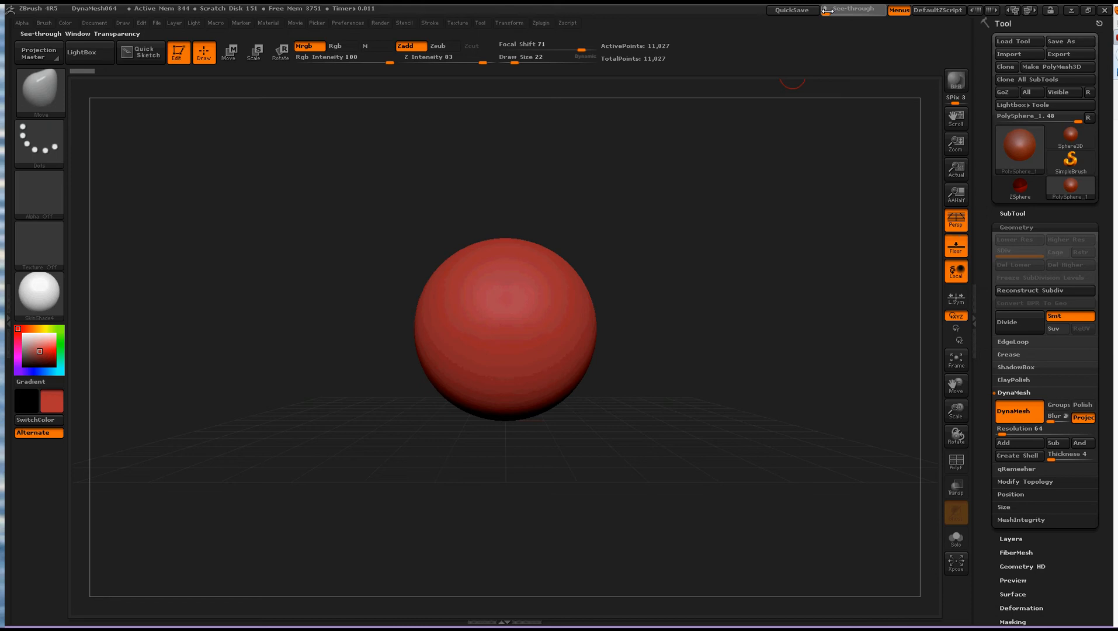
# Raise the See-through slider so the clown-face reference shows behind the sphere.
pyautogui.click(851, 10)
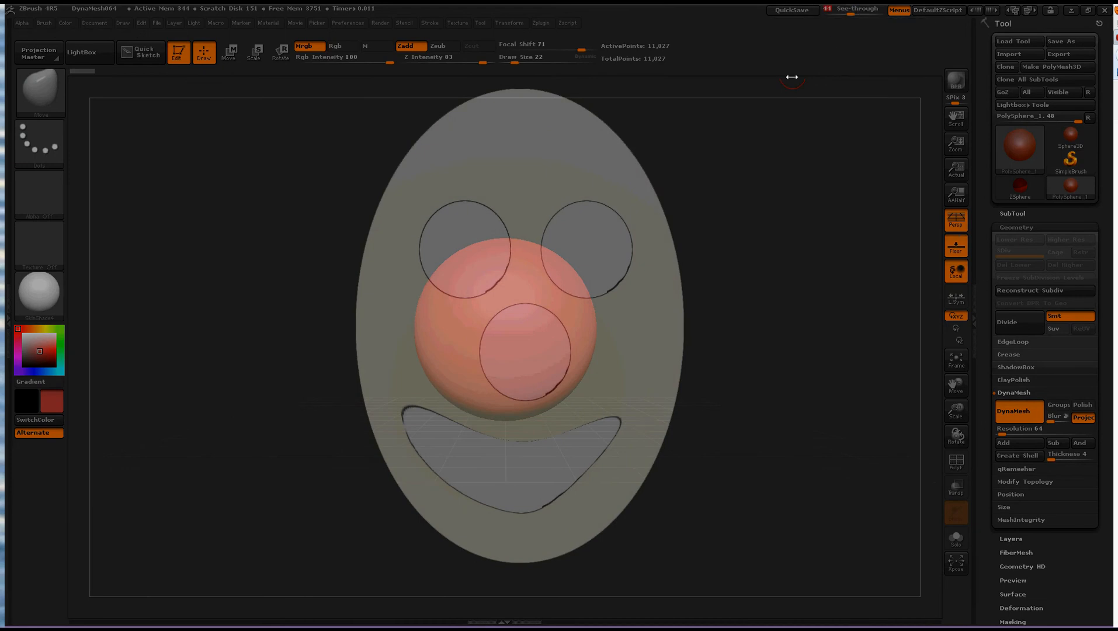
pyautogui.moveTo(671, 160)
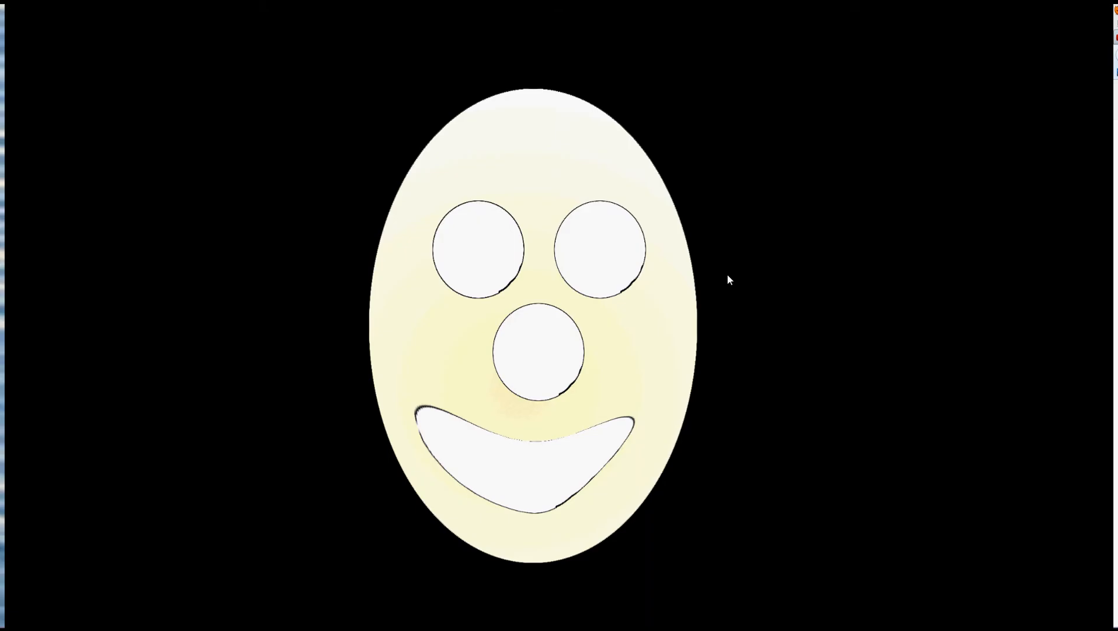
pyautogui.press('alt+tab')
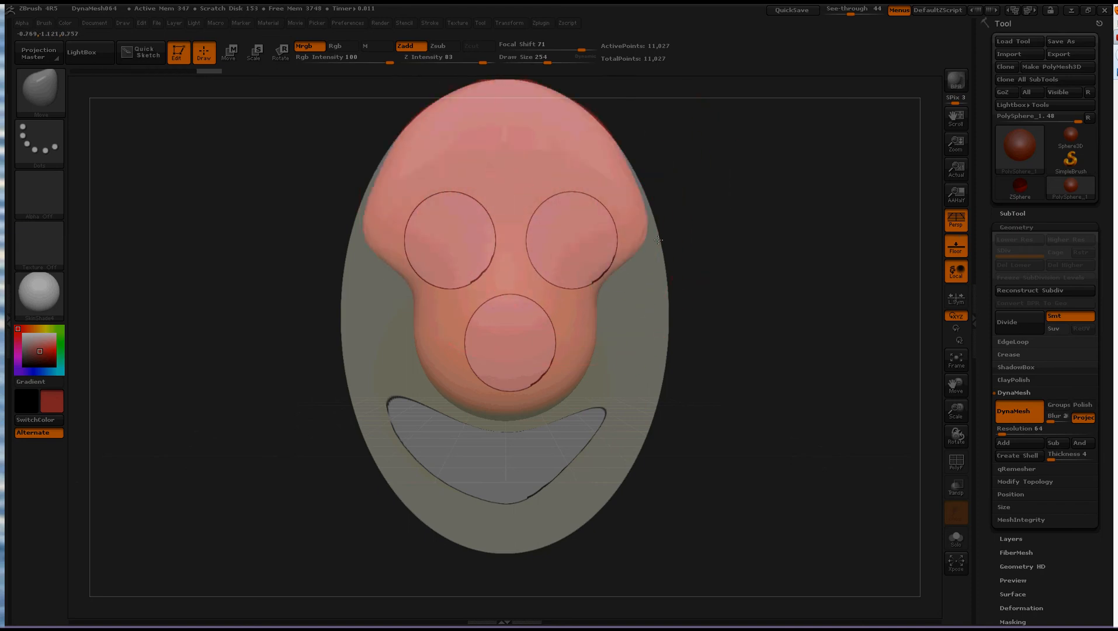
# Pull the sphere's top and bottom outward with the Move brush to fill the oval outline.
pyautogui.moveTo(656, 241); pyautogui.dragTo(597, 360)
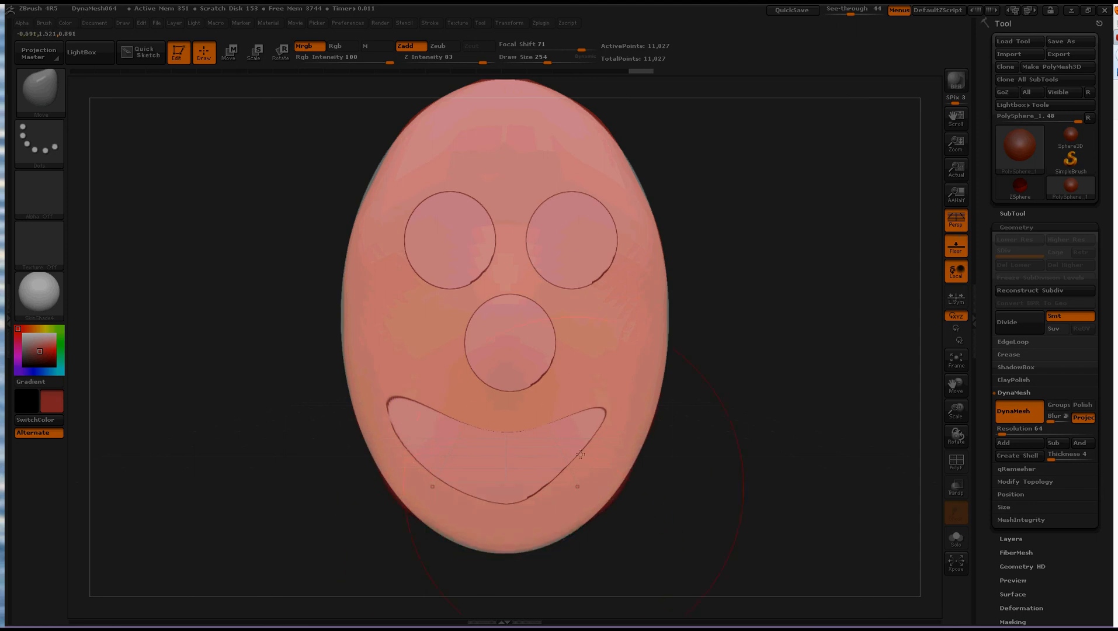
pyautogui.moveTo(581, 454); pyautogui.dragTo(606, 225)
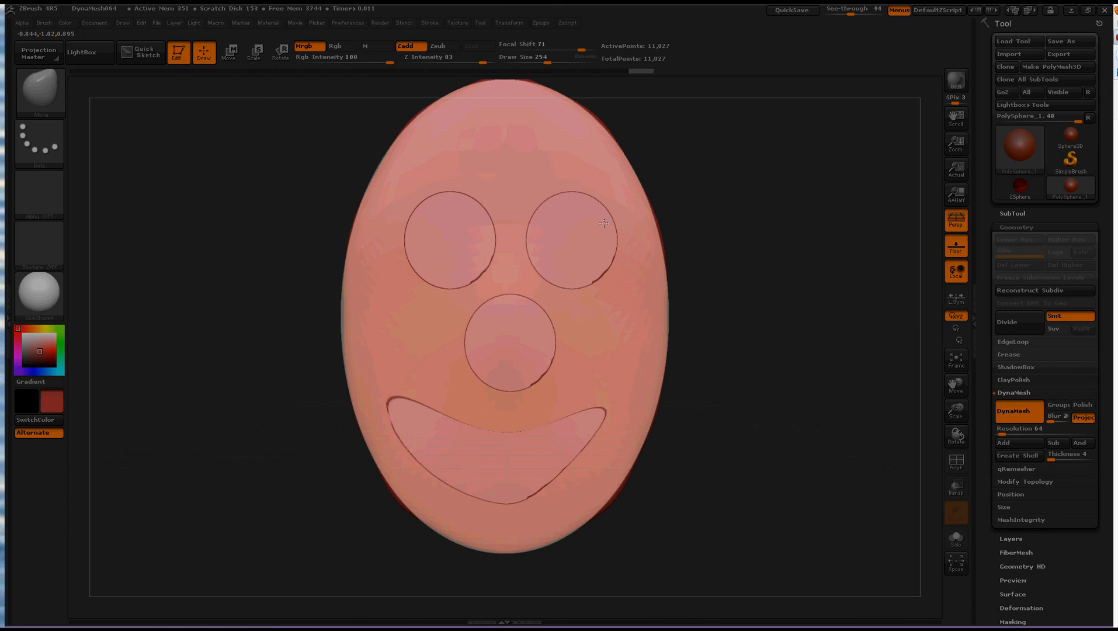
pyautogui.click(1017, 411)
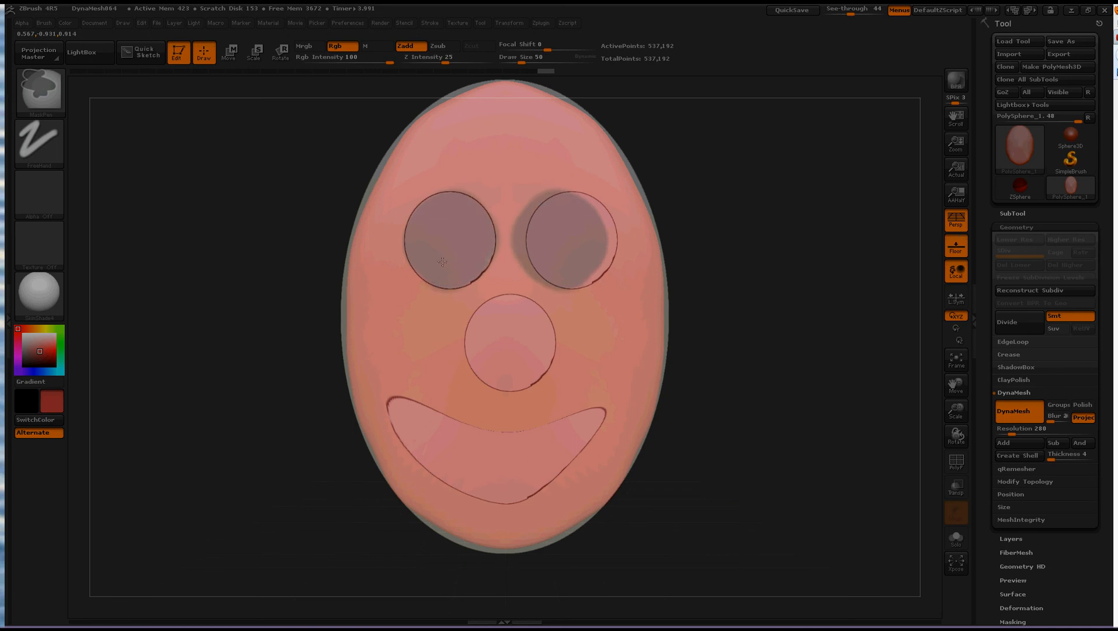
# Paint a MaskPen mask inside the eye circle on the oval head.
pyautogui.click(509, 335)
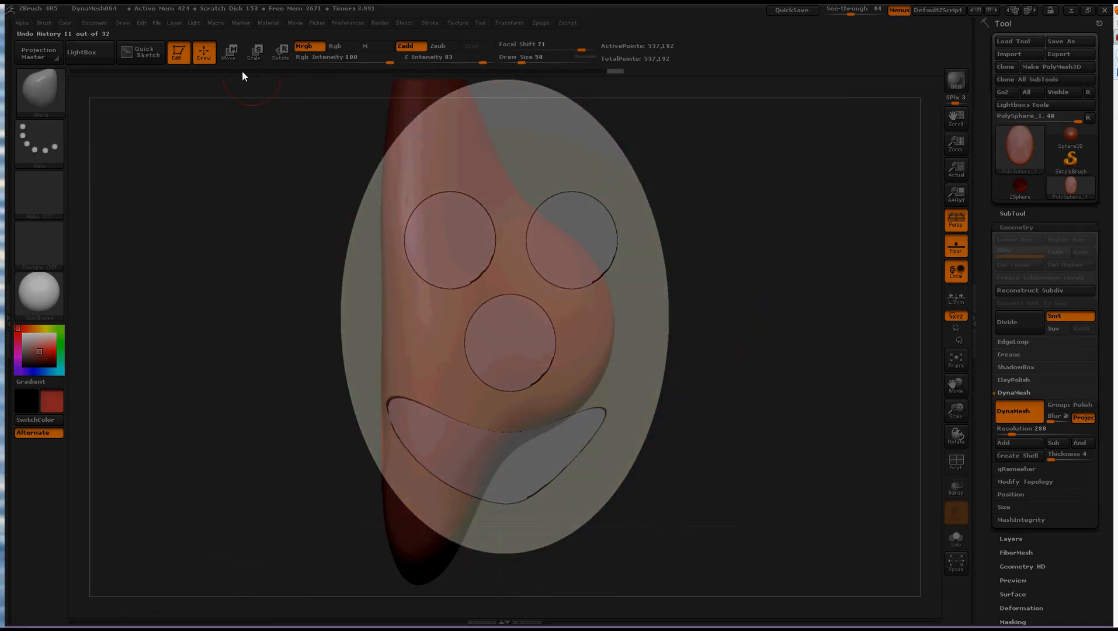
# Activate the Transpose Move line to reposition the side-turned head.
pyautogui.click(228, 51)
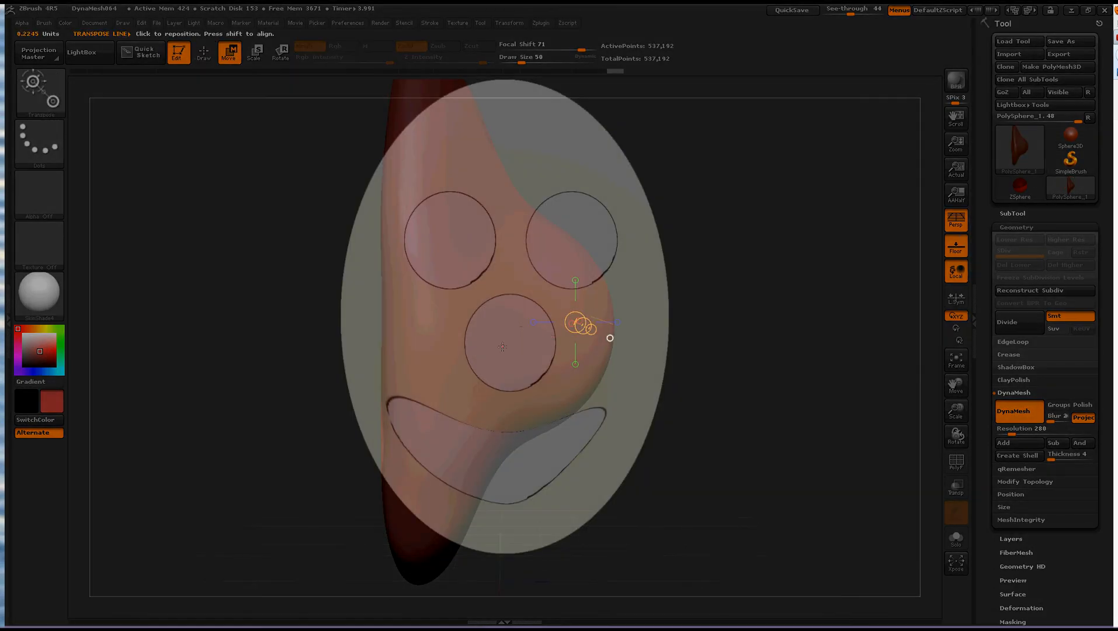